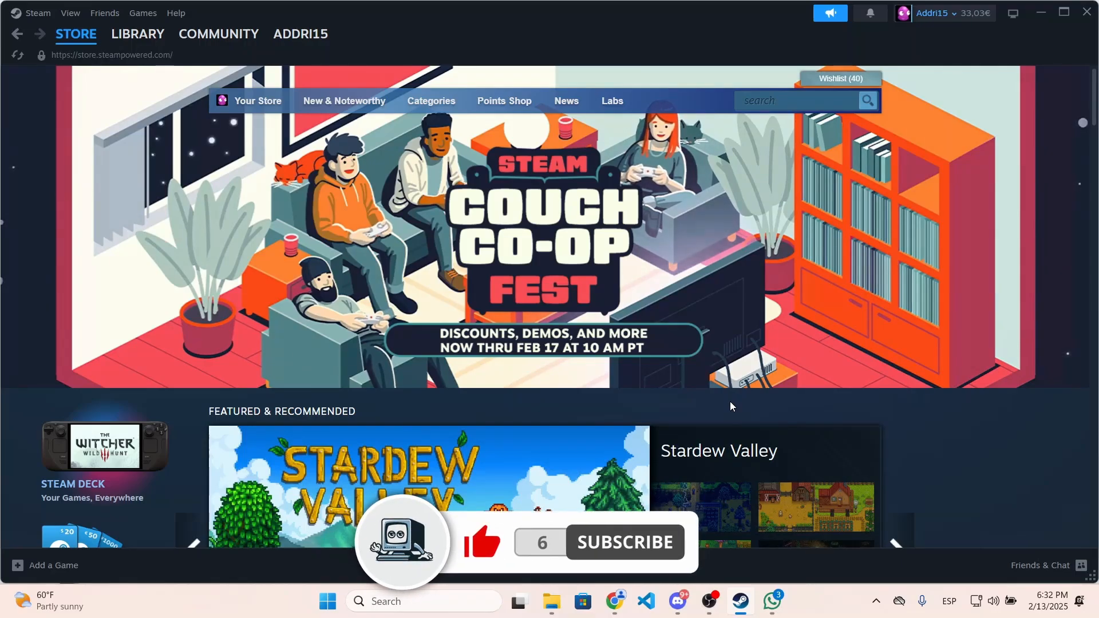
# Go to your own inventory from the profile menu and browse the Counter-Strike 2 items
pyautogui.click(300, 34)
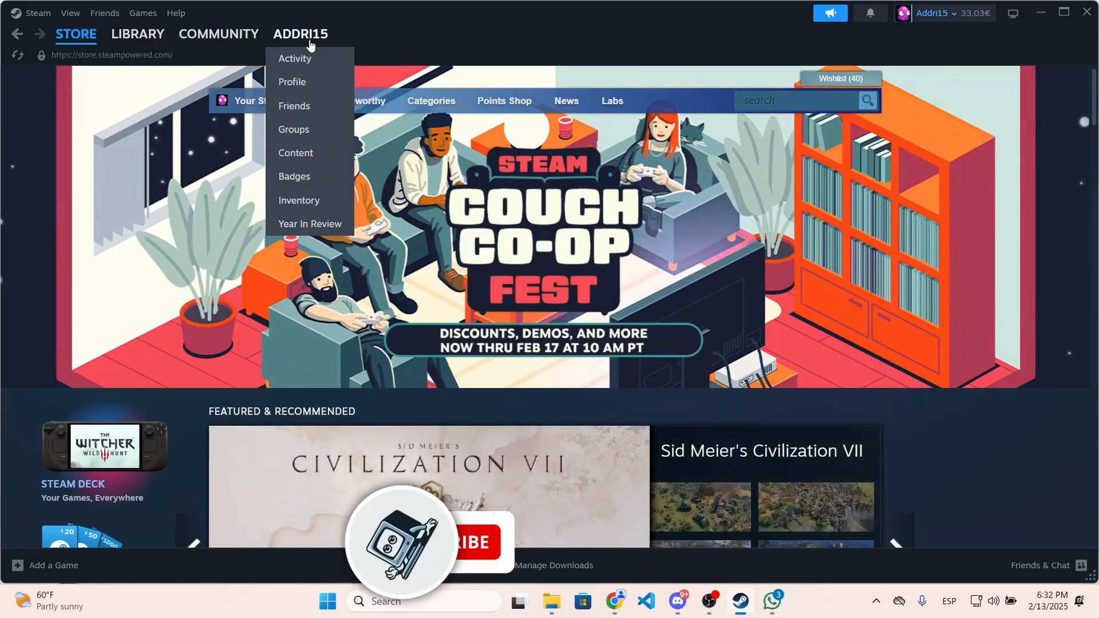
pyautogui.click(299, 200)
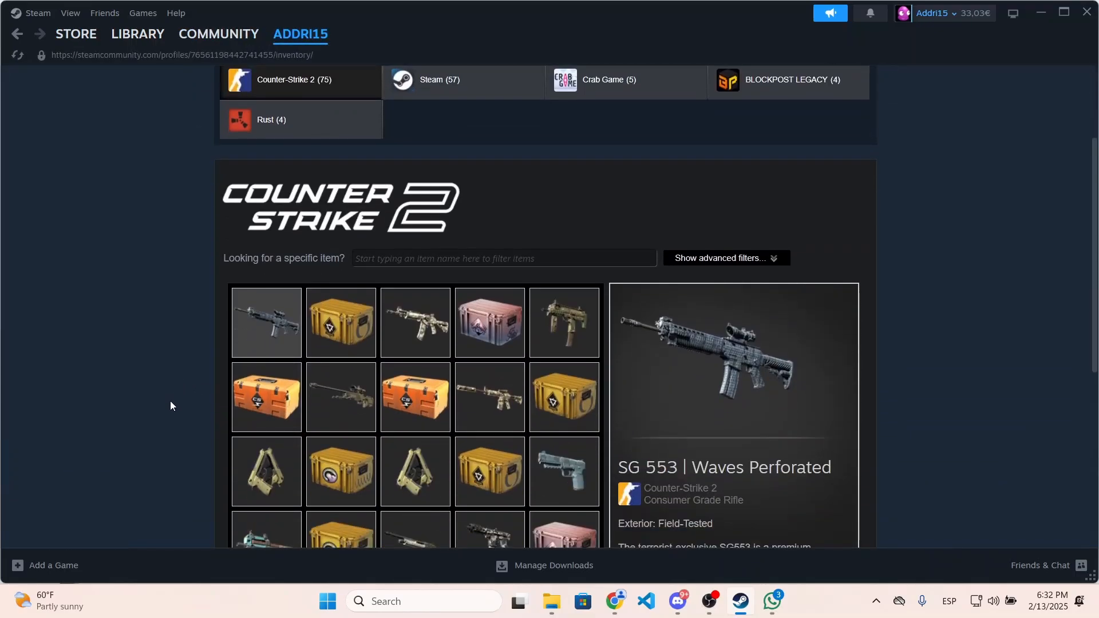
pyautogui.scroll(-3)
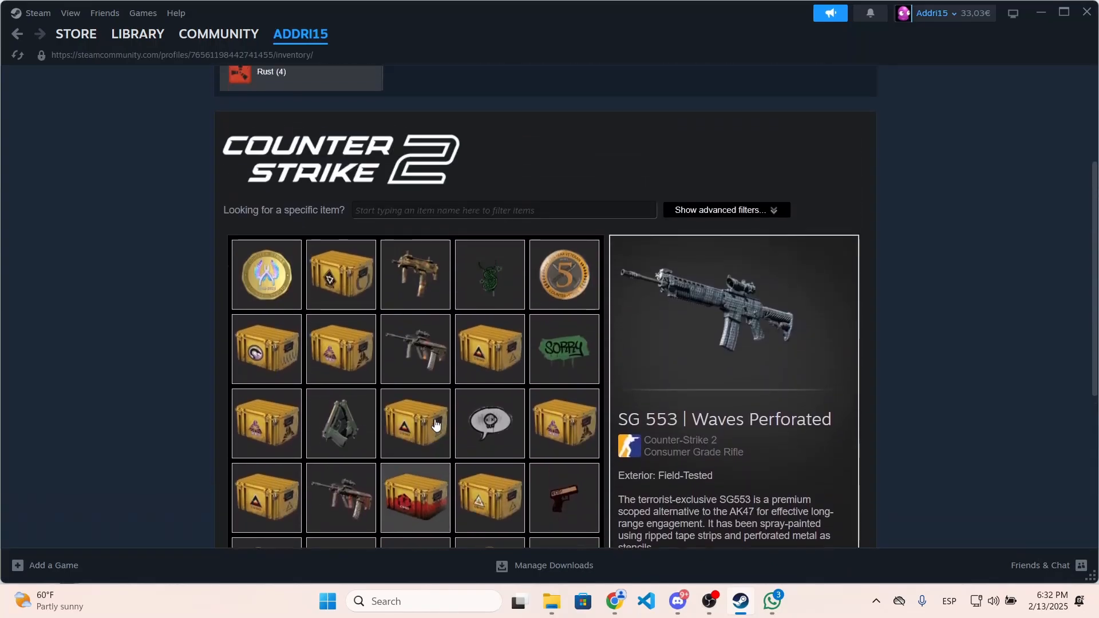
# Visit the trading partner's profile via Community and show its extra actions beside Message
pyautogui.click(218, 34)
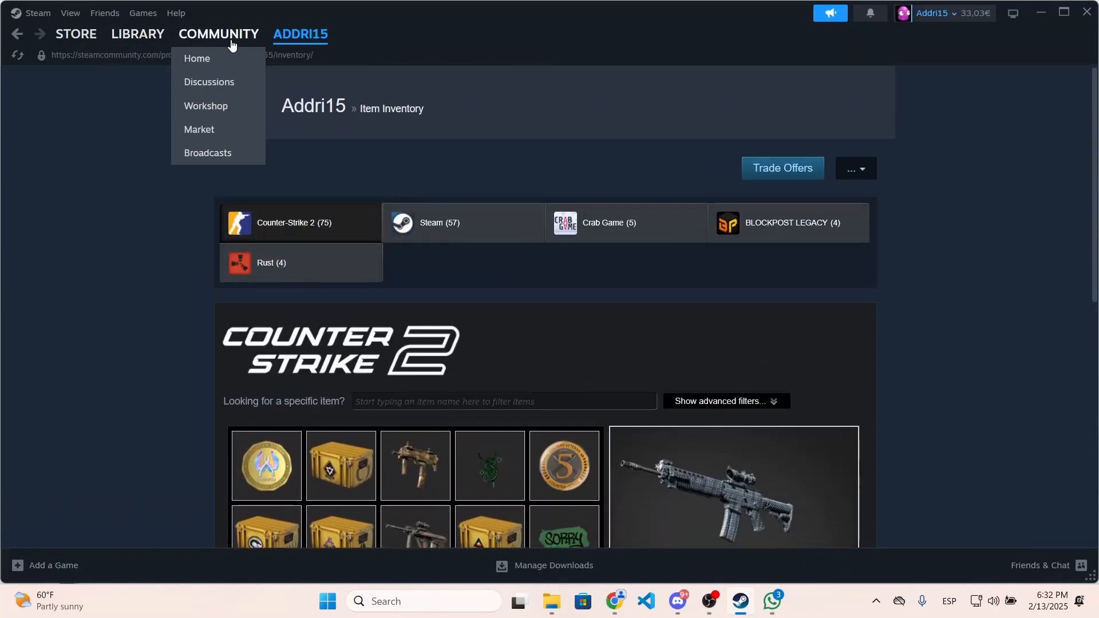
pyautogui.click(197, 58)
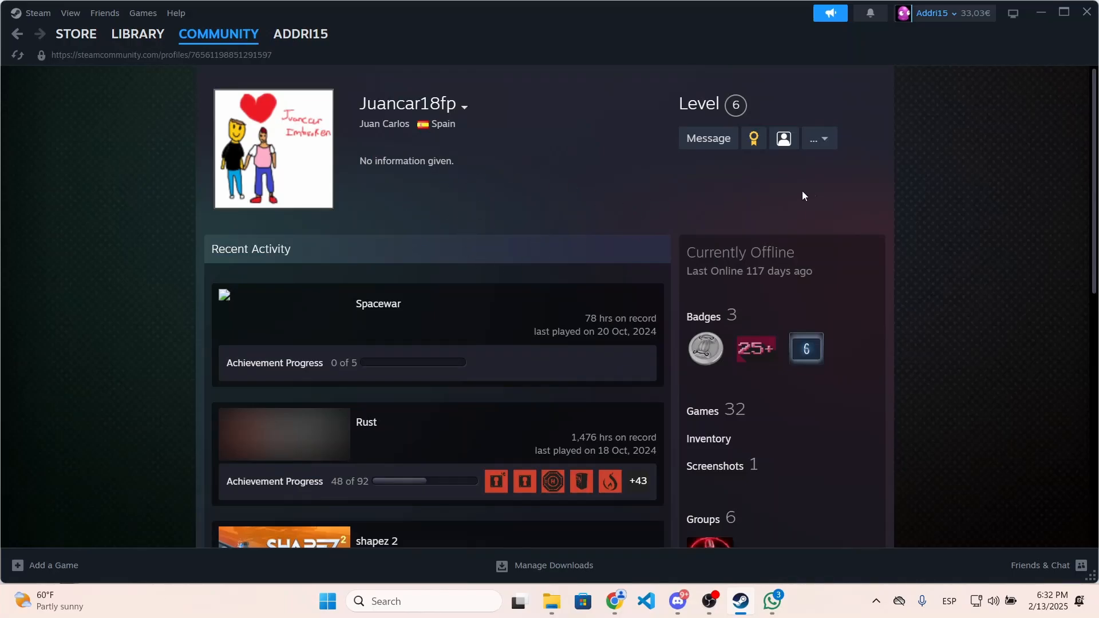
pyautogui.moveTo(813, 138)
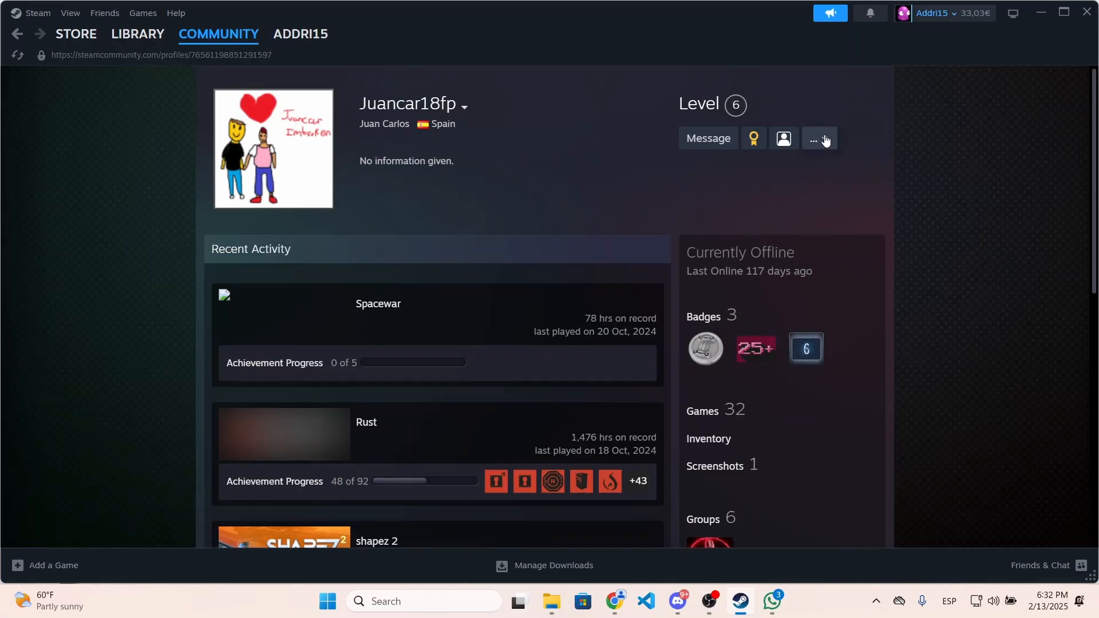
pyautogui.click(814, 138)
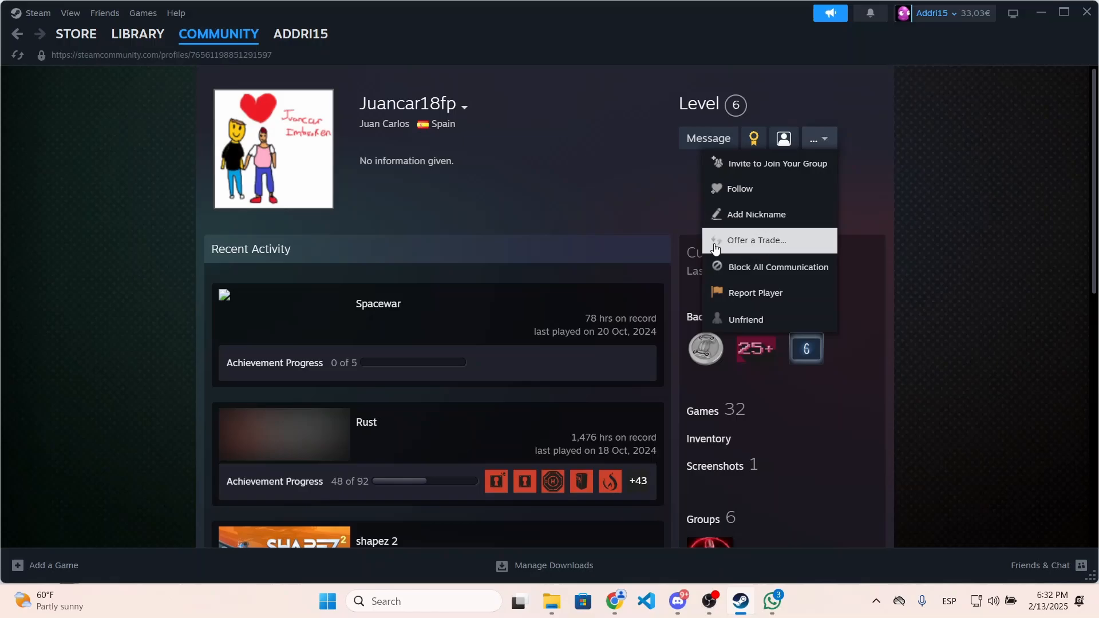
# Start a trade offer, switch its inventory to Counter-Strike 2, and view the next item page
pyautogui.click(755, 240)
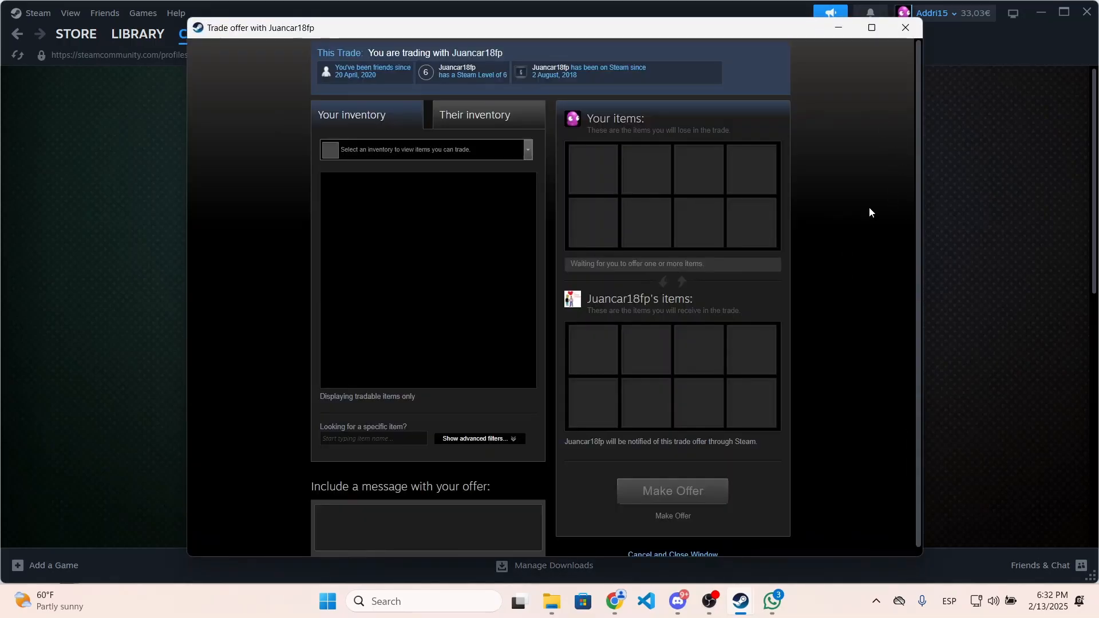
pyautogui.moveTo(338, 153)
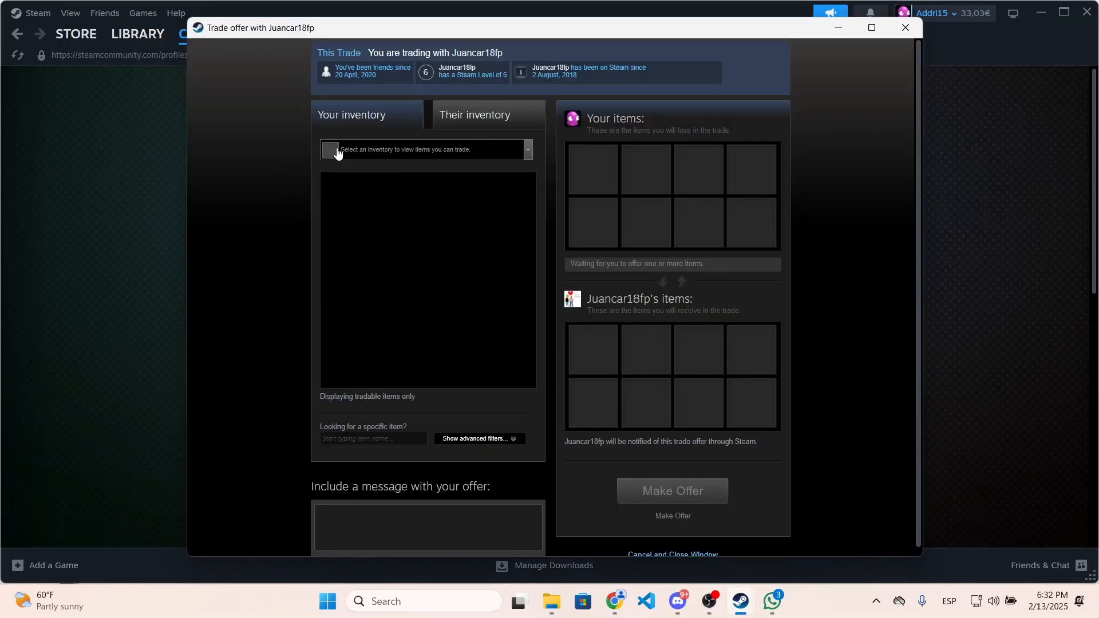
pyautogui.click(423, 150)
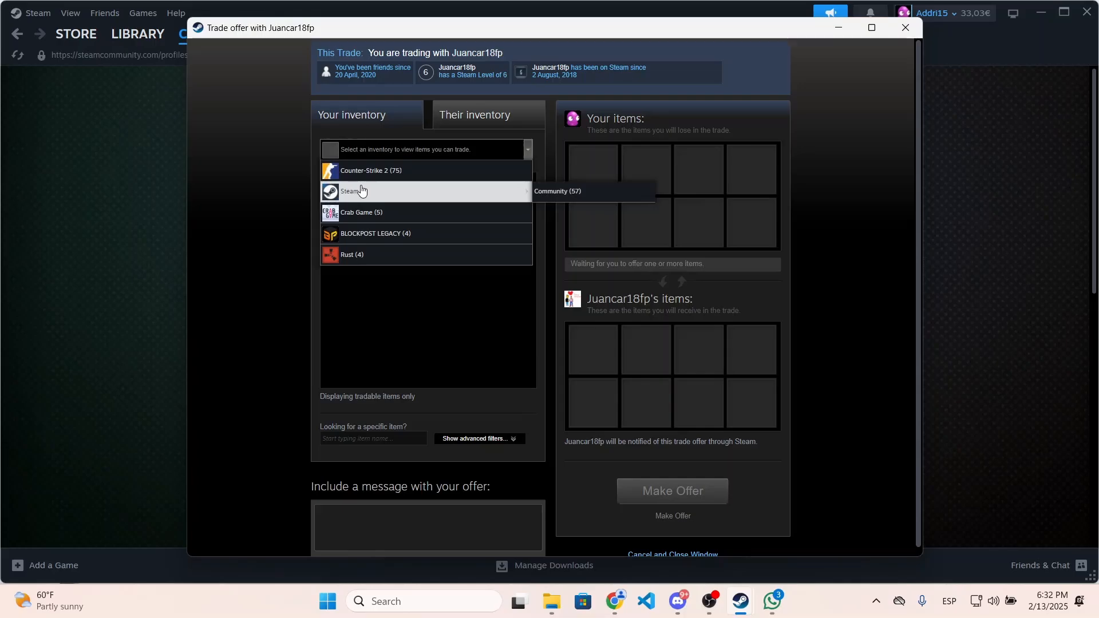
pyautogui.moveTo(421, 170)
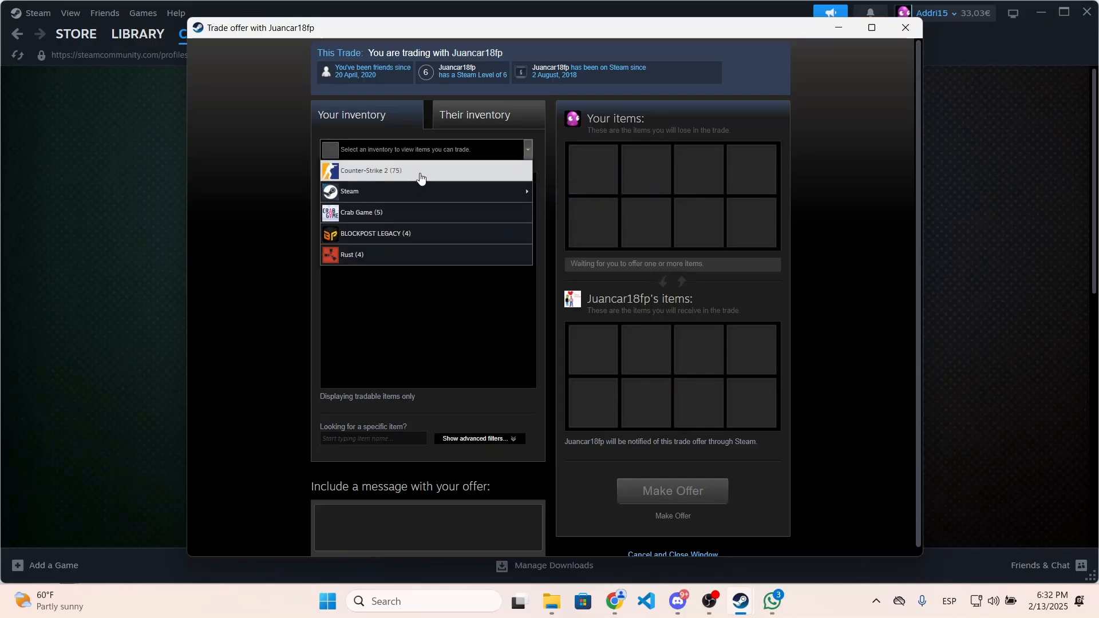
pyautogui.moveTo(391, 177)
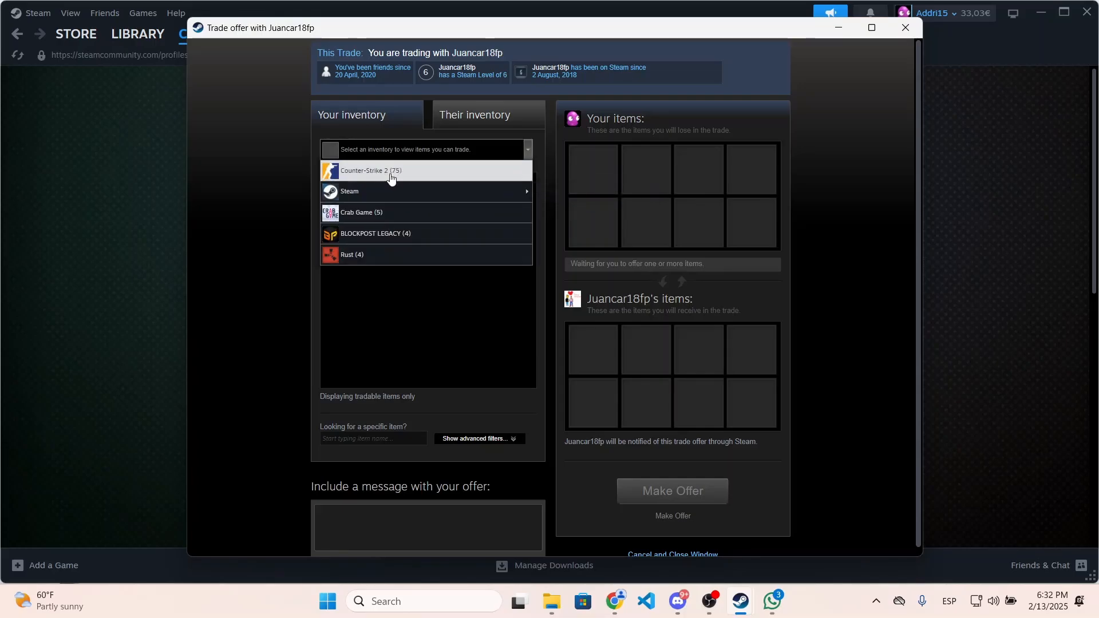
pyautogui.click(371, 170)
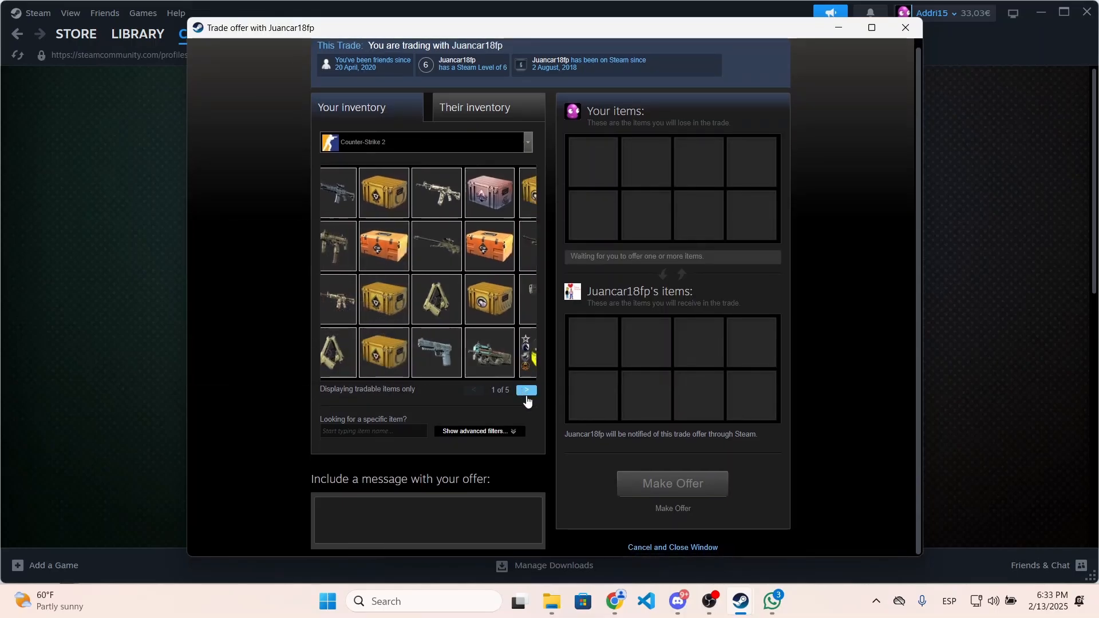
pyautogui.click(526, 390)
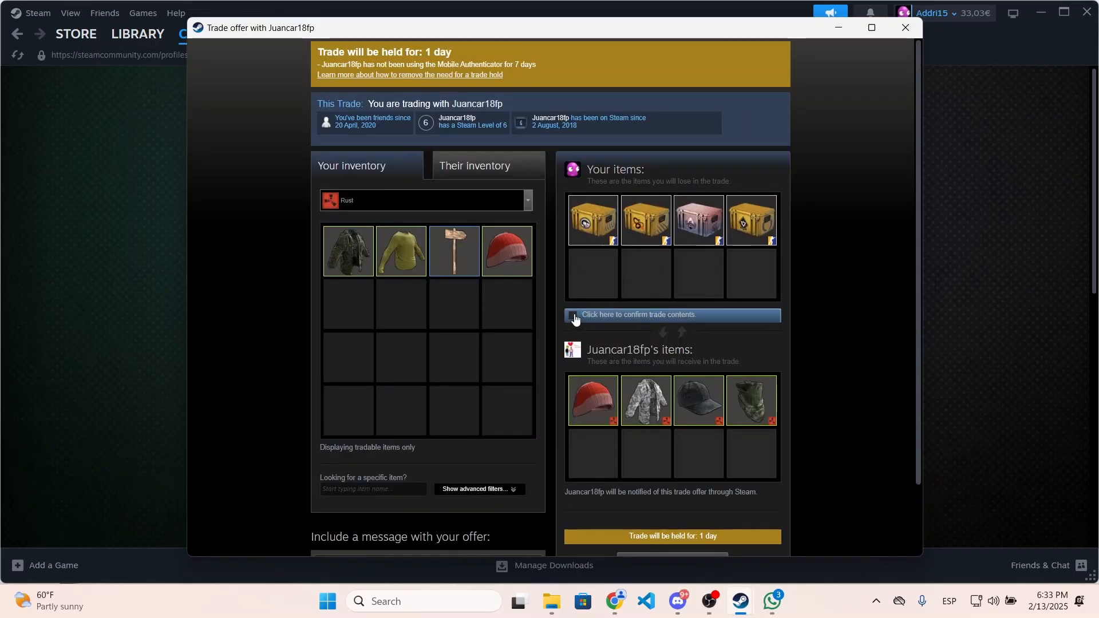
pyautogui.moveTo(586, 260)
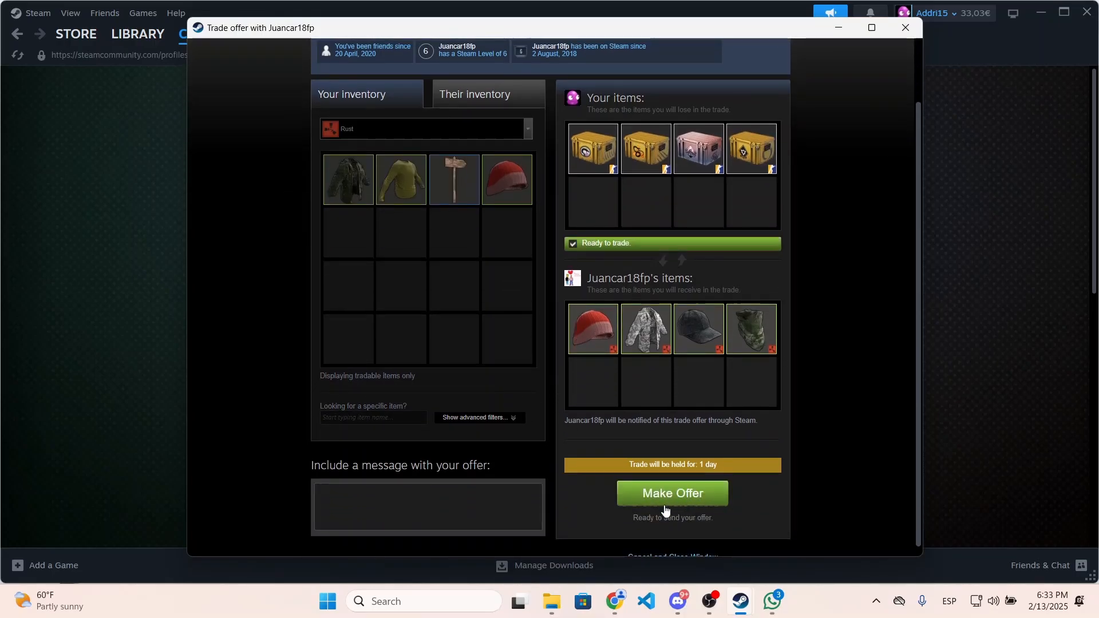
pyautogui.moveTo(534, 312)
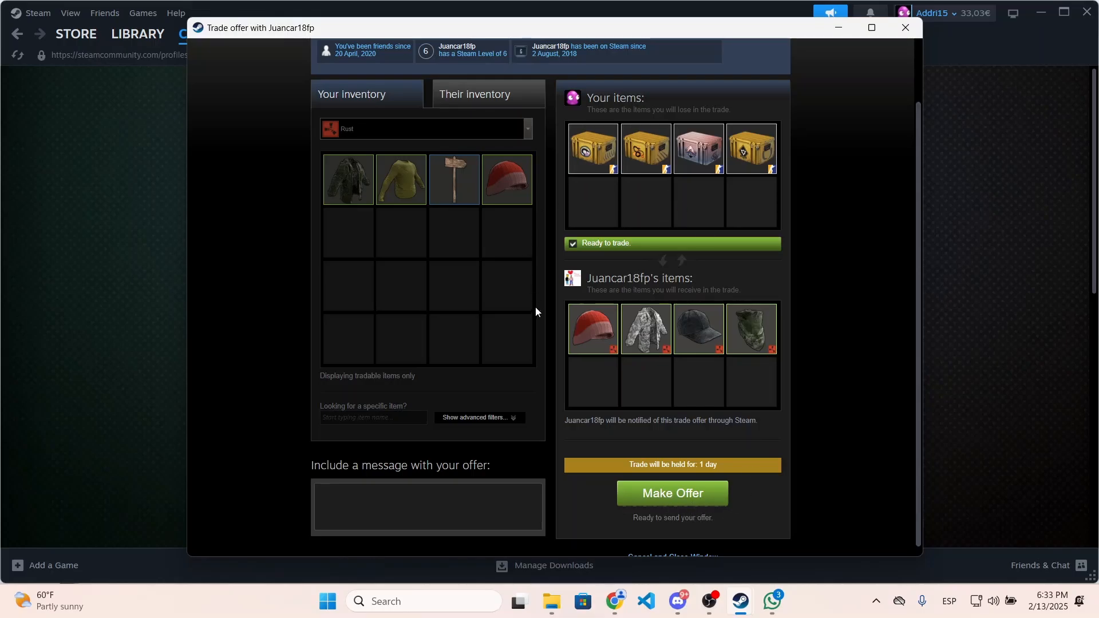
# Scroll through the confirmed trade offer to review its contents and one-day trade hold
pyautogui.scroll(-3)
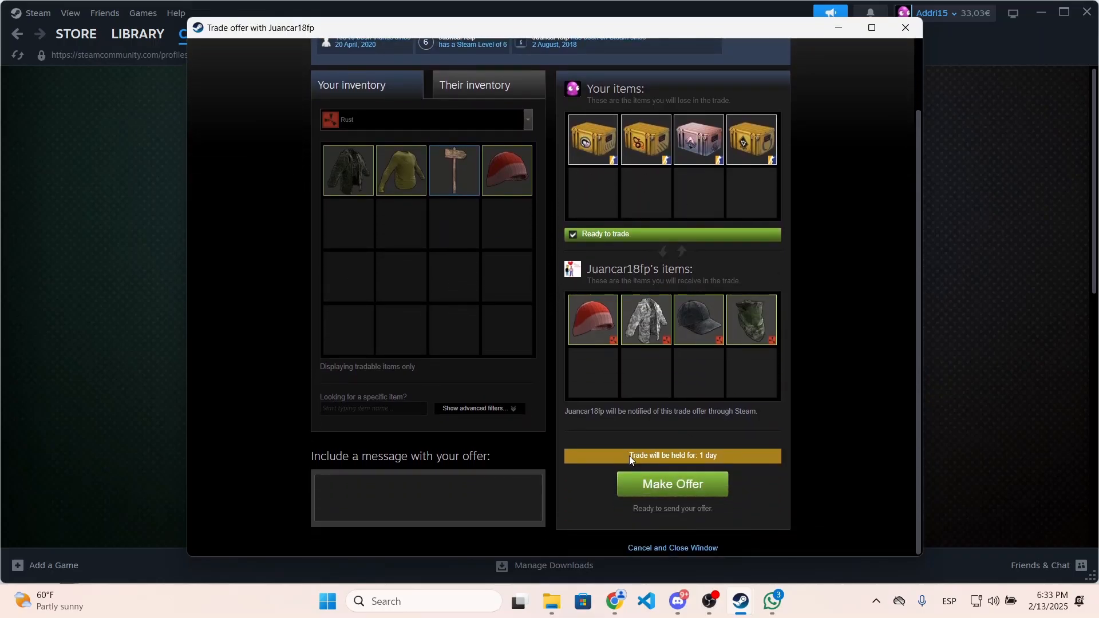
pyautogui.moveTo(672, 462)
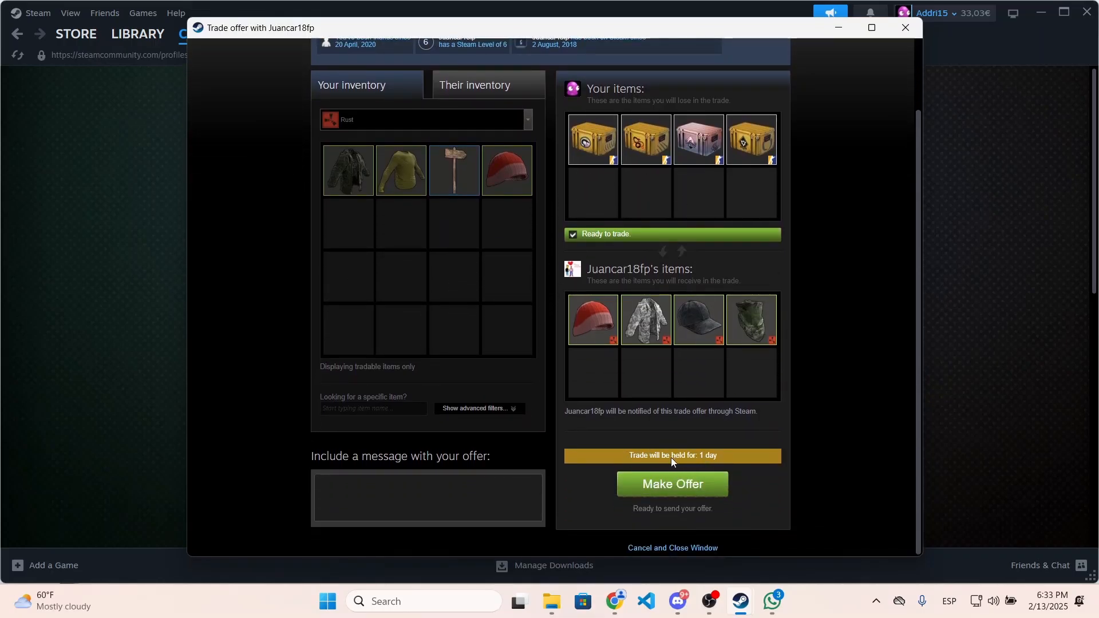
pyautogui.scroll(3)
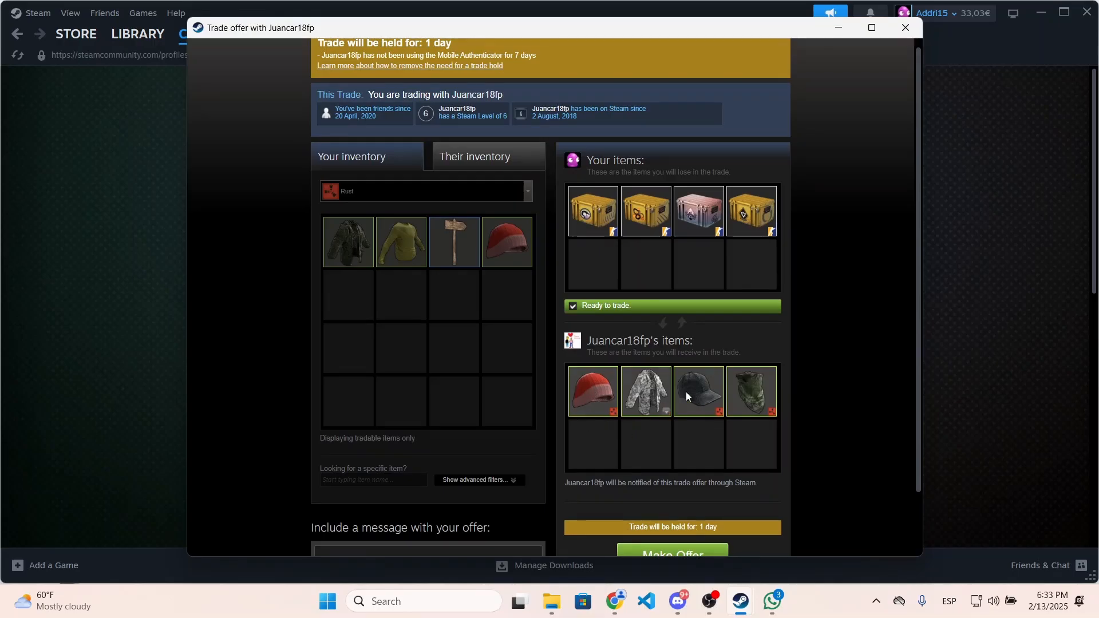
pyautogui.scroll(-3)
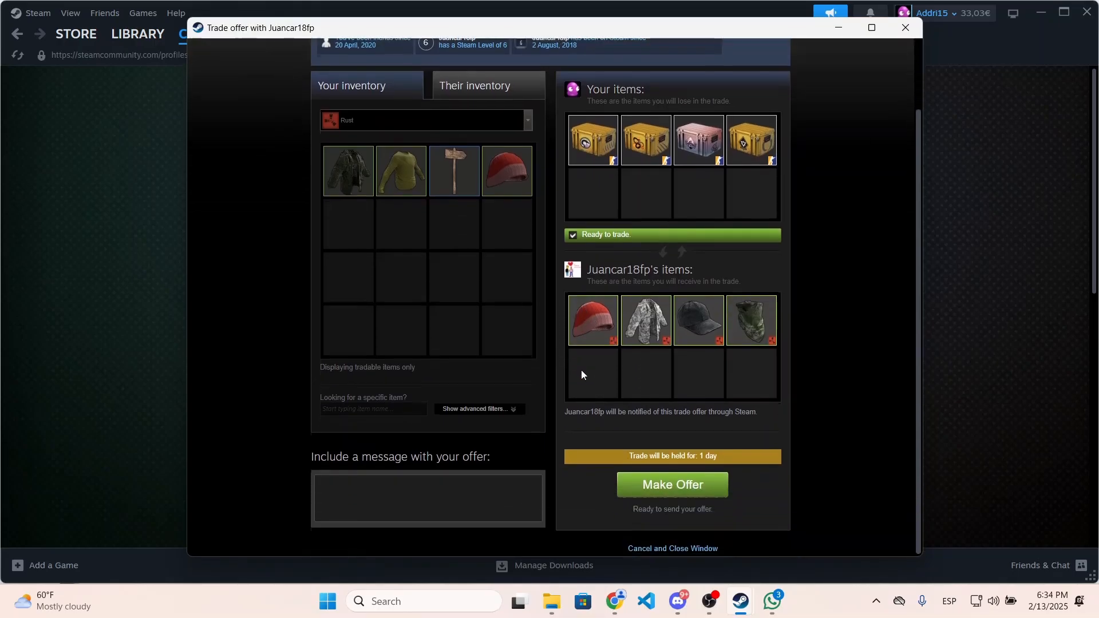